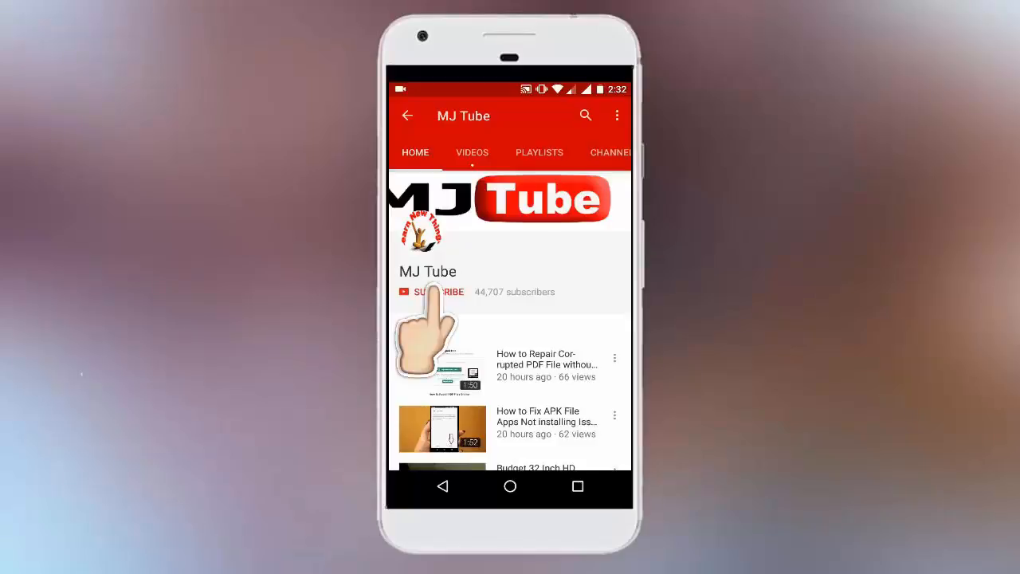
- Let the MJ Tube channel intro finish and bring the Windows desktop into view
{"action": "left_click", "coordinate": [430, 292]}
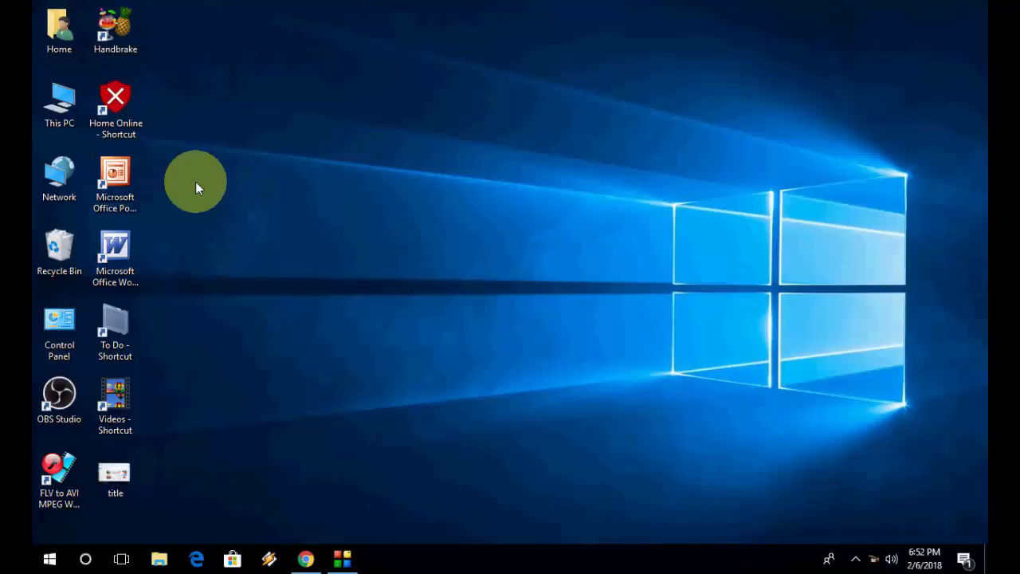
- Reach Google Drive's My Drive page from the Google homepage apps menu
{"action": "left_click", "coordinate": [306, 558]}
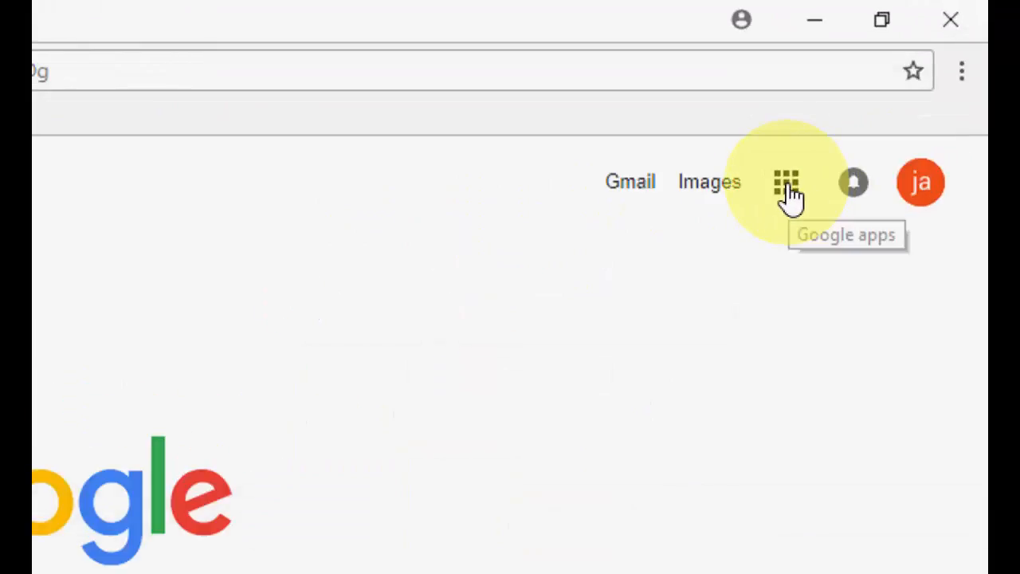
{"action": "left_click", "coordinate": [784, 181]}
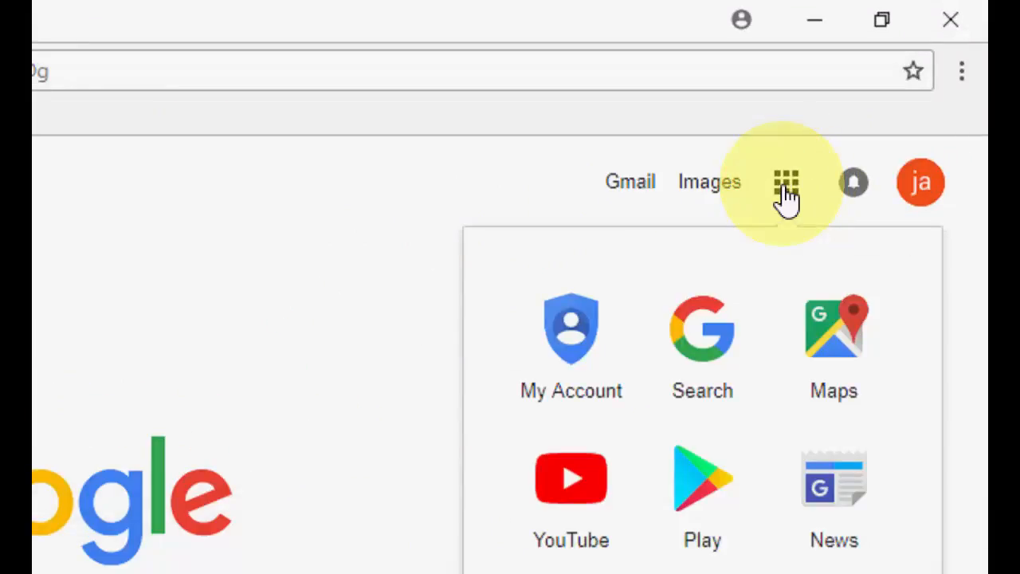
{"action": "scroll", "scroll_direction": "down", "scroll_amount": 3}
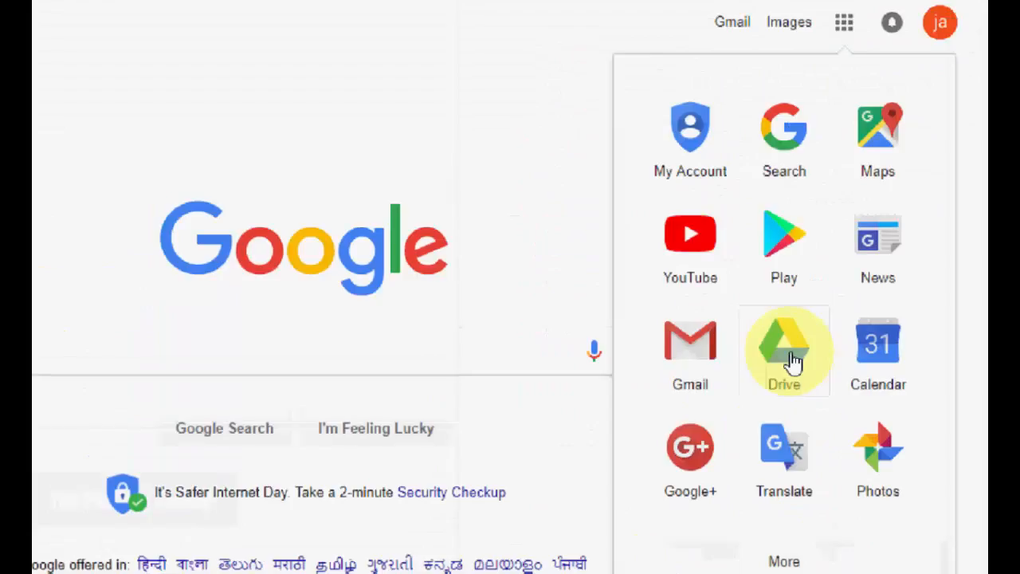
{"action": "left_click", "coordinate": [784, 345]}
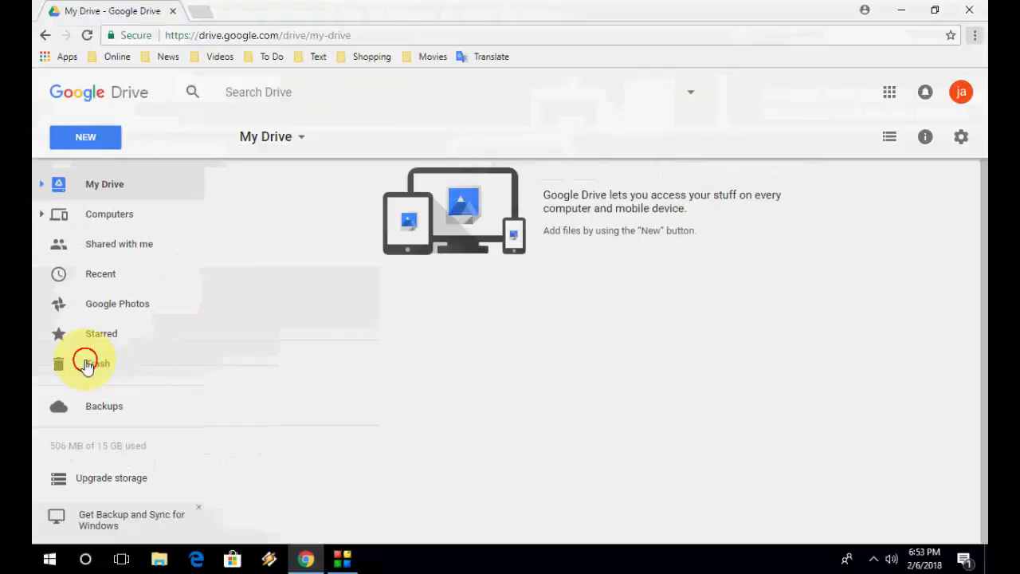
- Show the Drive Trash listing with the deleted PDFs and Baby girl.jpg images
{"action": "left_click", "coordinate": [99, 364]}
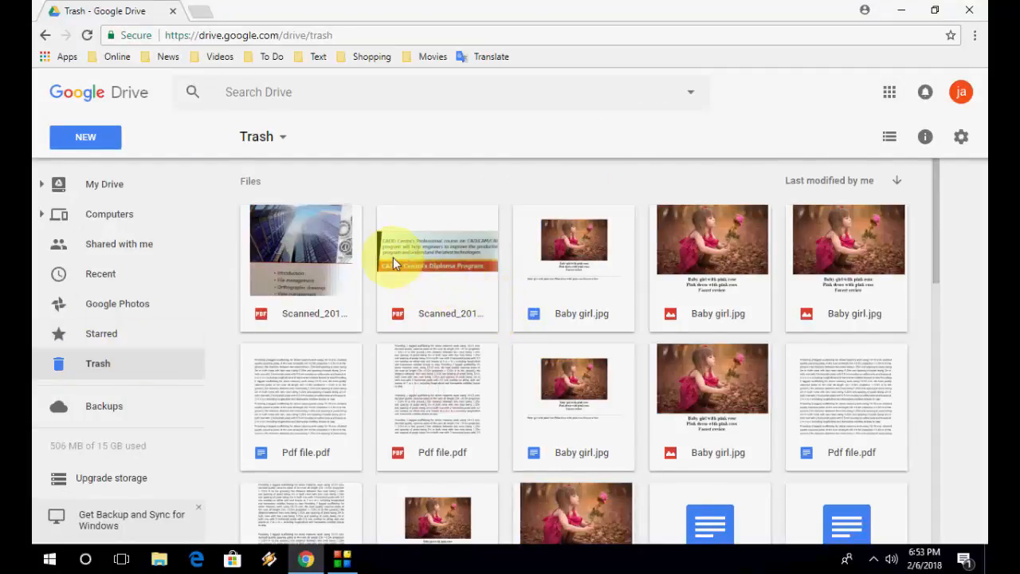
{"action": "scroll", "scroll_direction": "down", "scroll_amount": 3}
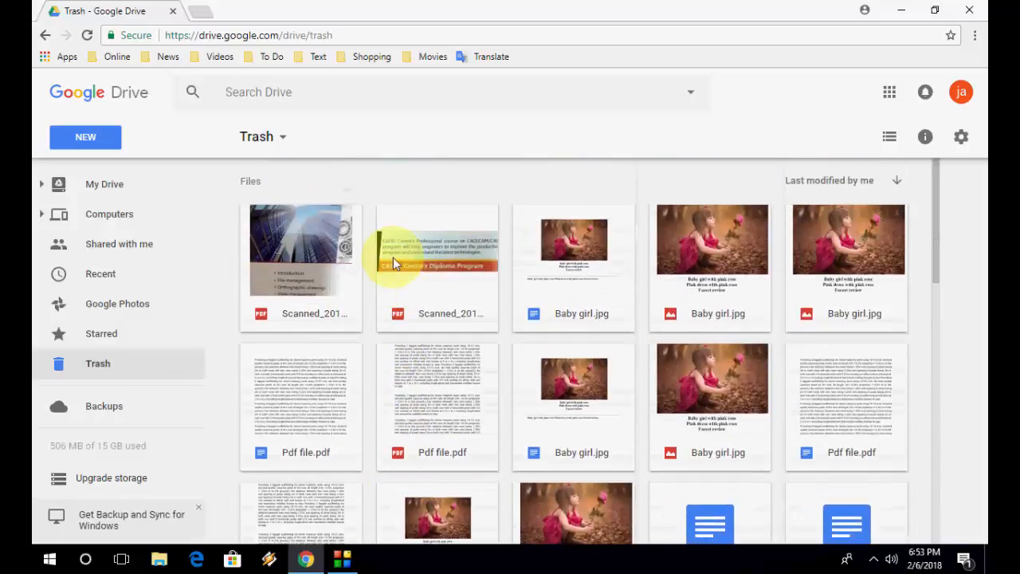
{"action": "mouse_move", "coordinate": [845, 231]}
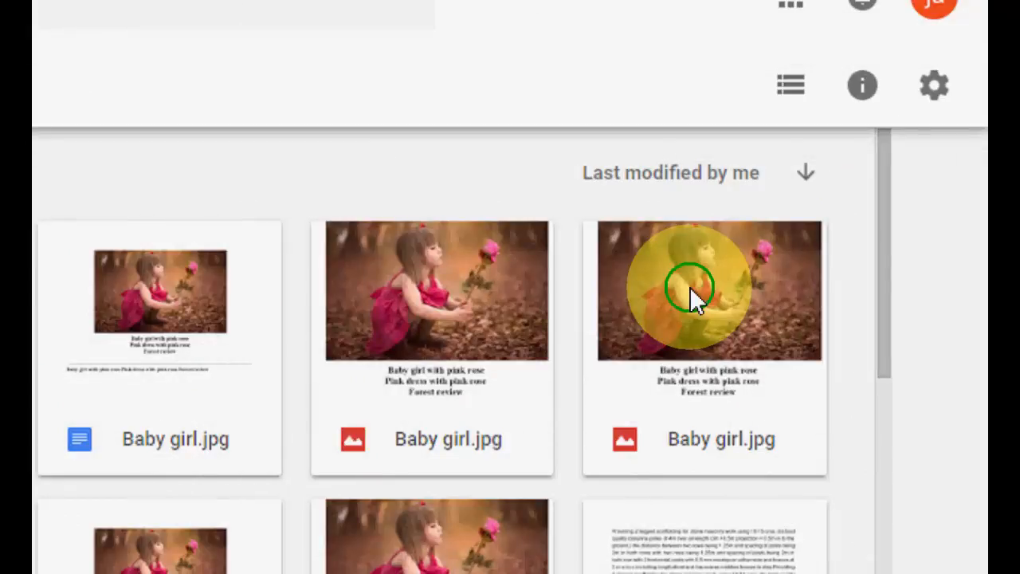
- Restore the Baby girl.jpg image from the Trash via its context menu
{"action": "right_click", "coordinate": [708, 290]}
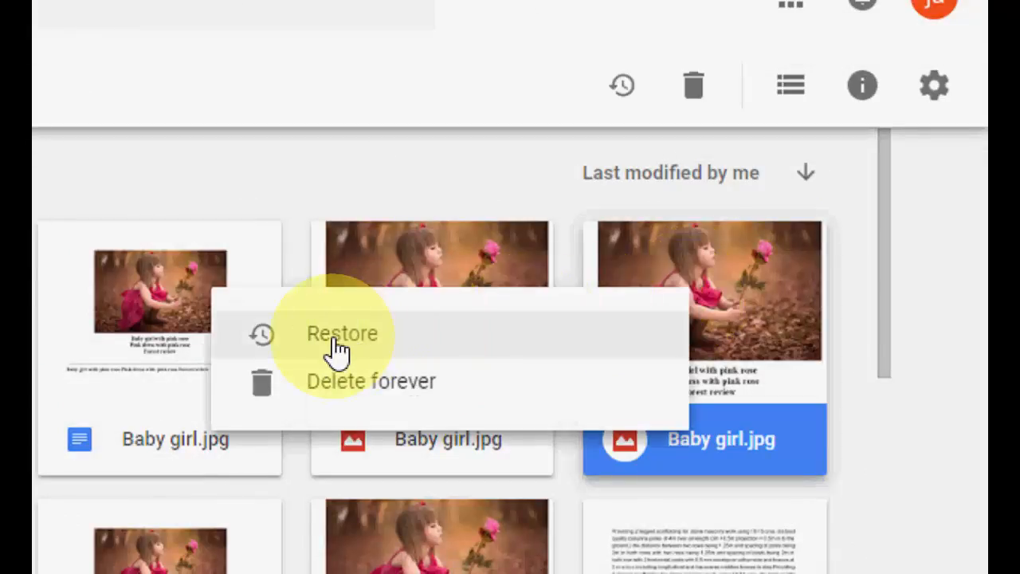
{"action": "left_click", "coordinate": [342, 333]}
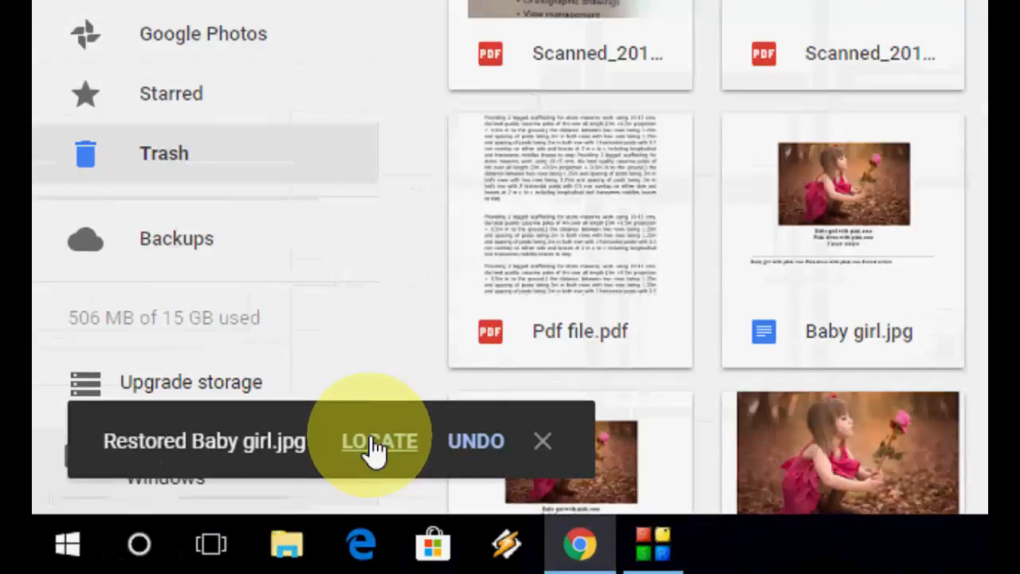
- Locate the restored Baby girl.jpg in My Drive and clear its selection
{"action": "left_click", "coordinate": [379, 440]}
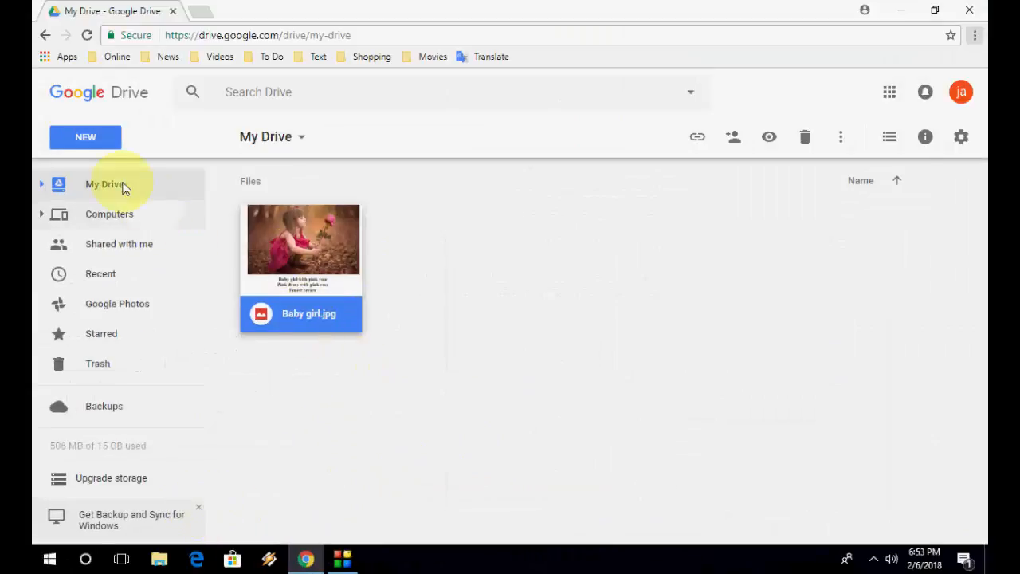
{"action": "left_click", "coordinate": [428, 246]}
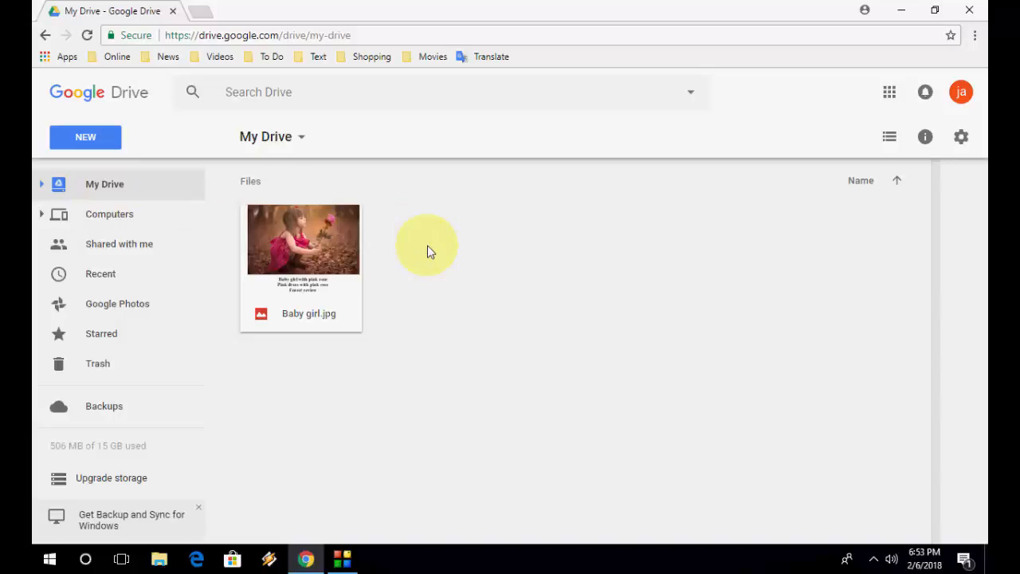